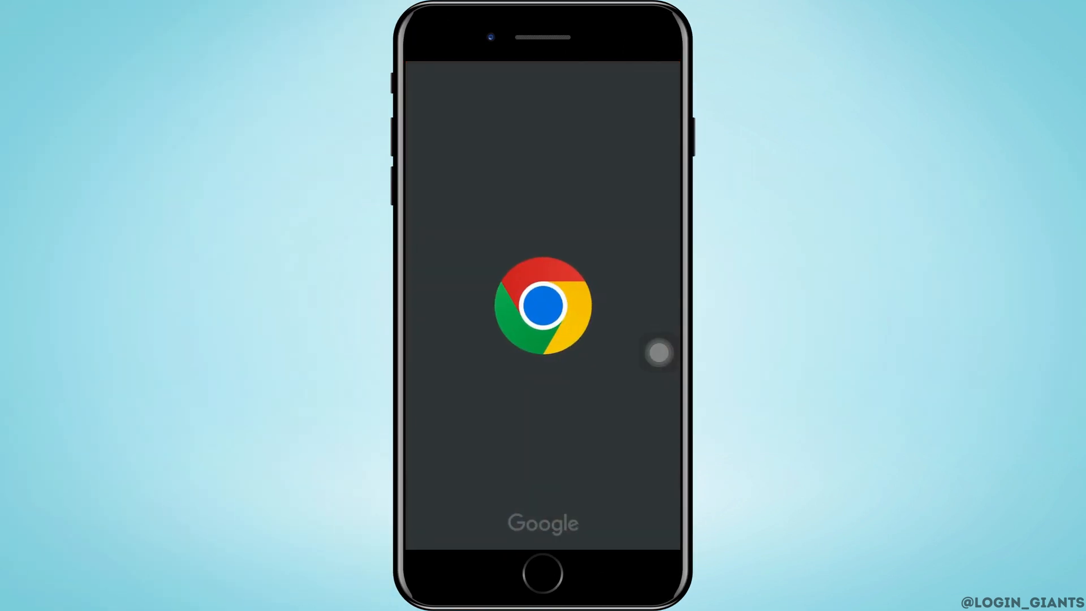
- Add a new blank tab from the tab switcher, showing the Google start page
left_click(543, 301)
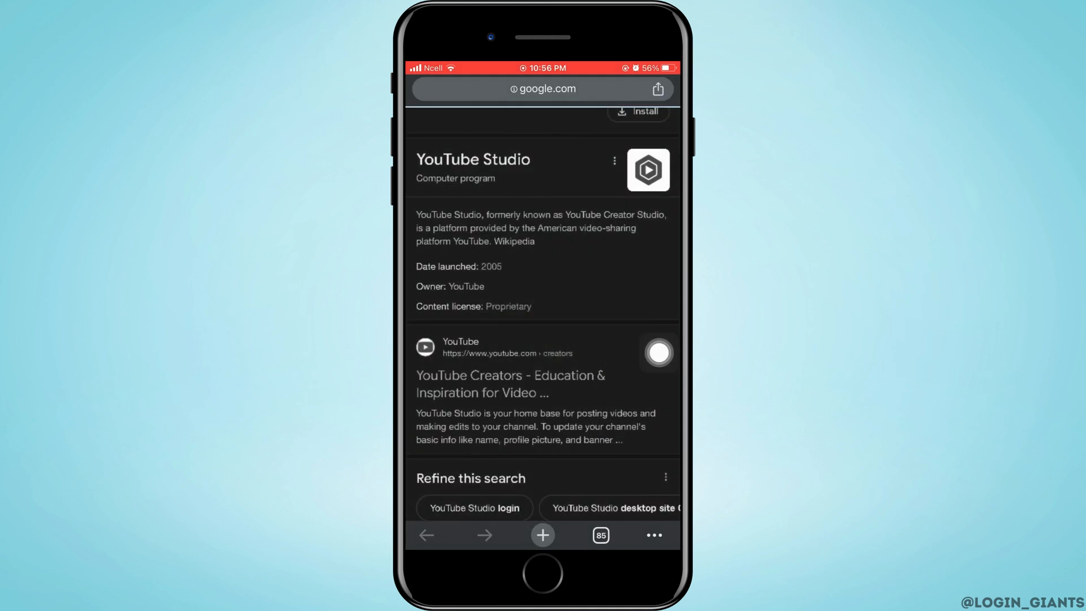
left_click(599, 535)
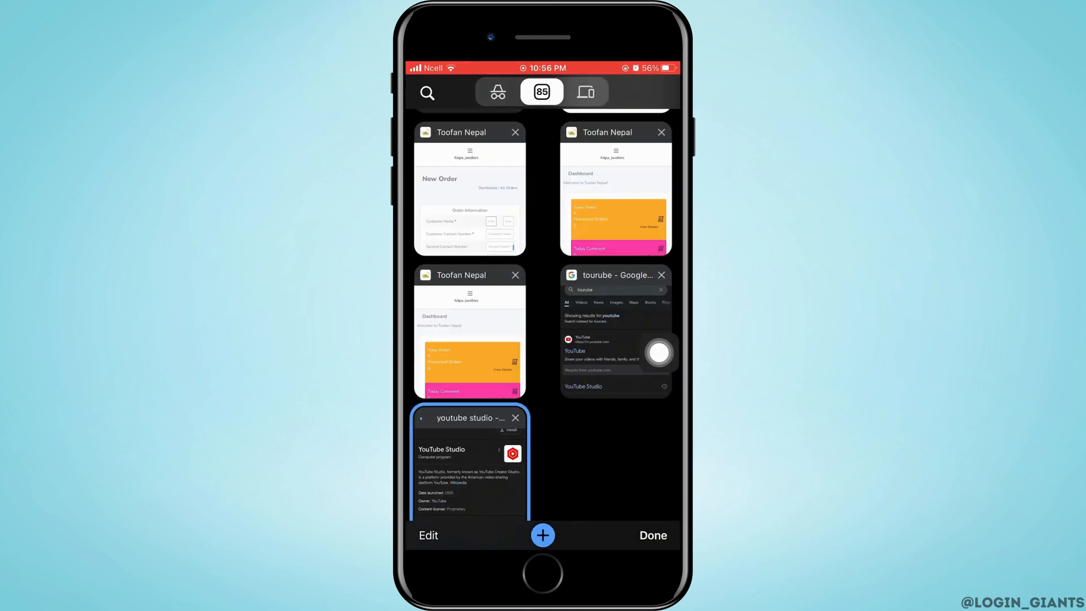
left_click(542, 535)
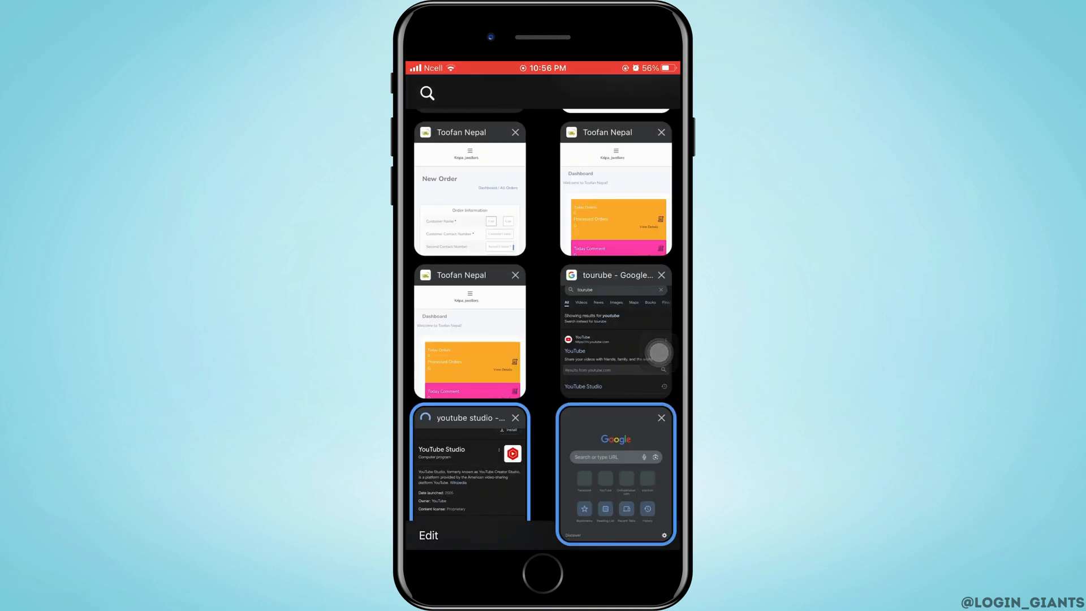
- Search Google for 'youtube studio' and go to the studio.youtube.com result
left_click(615, 474)
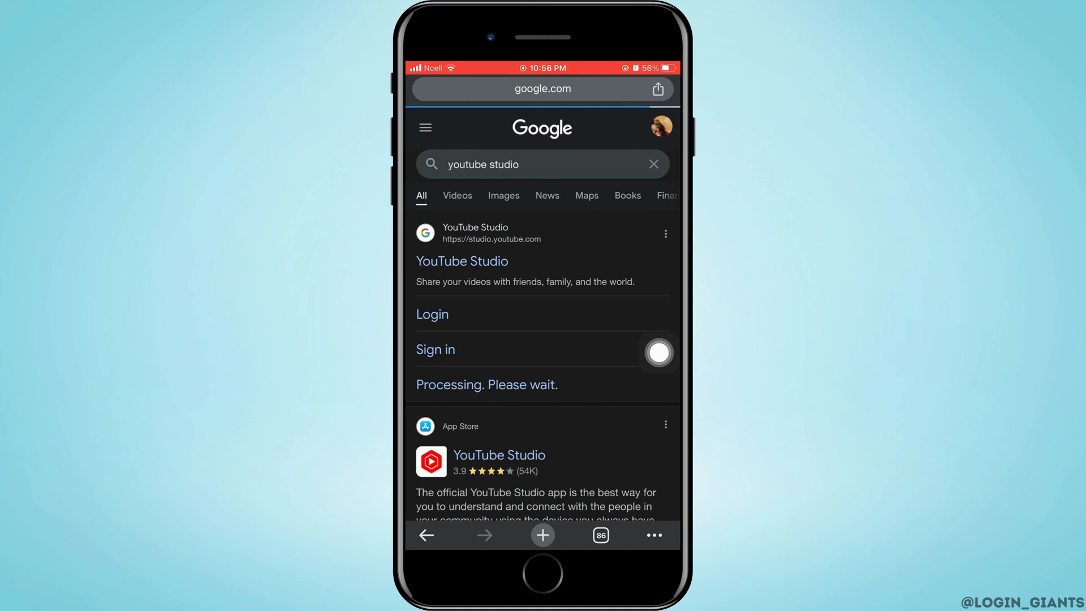
left_click(461, 261)
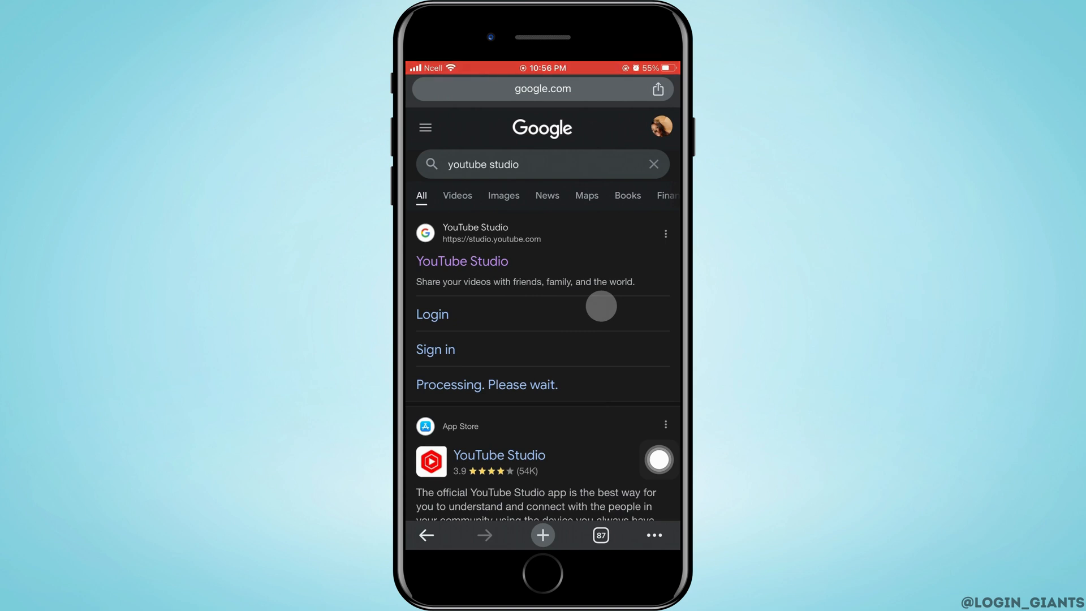
left_click(600, 534)
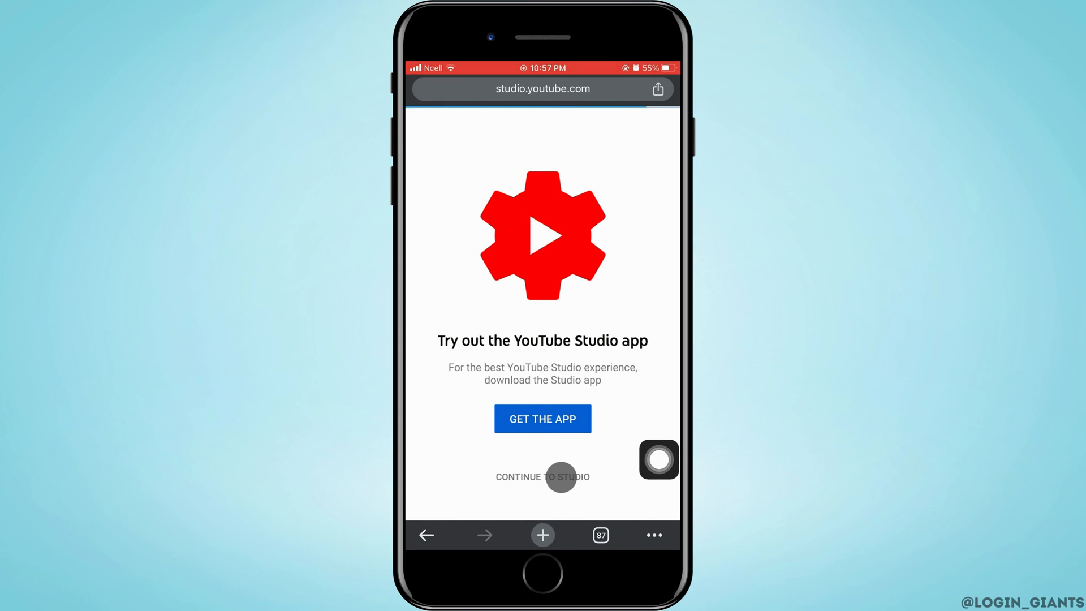
- Continue to Studio in the browser to load the channel dashboard with analytics
left_click(542, 476)
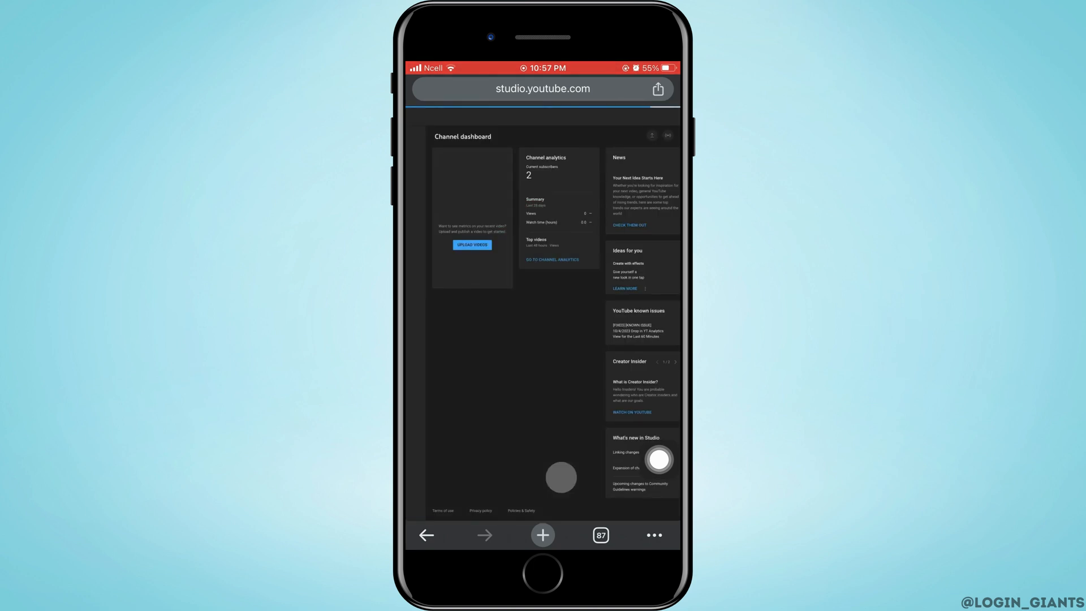